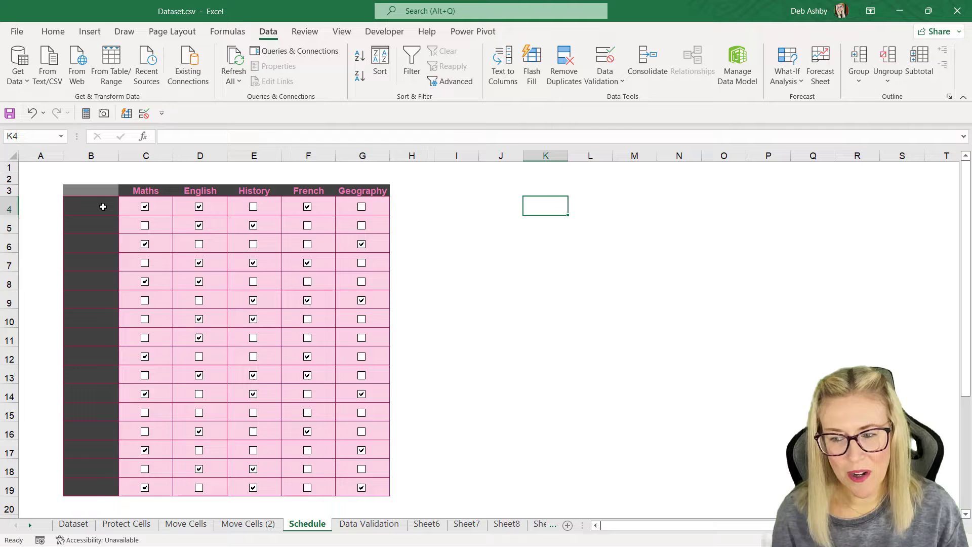
# Step: Enter 11/27/2022 in cell B4 as the schedule's first date
pyautogui.click(90, 205)
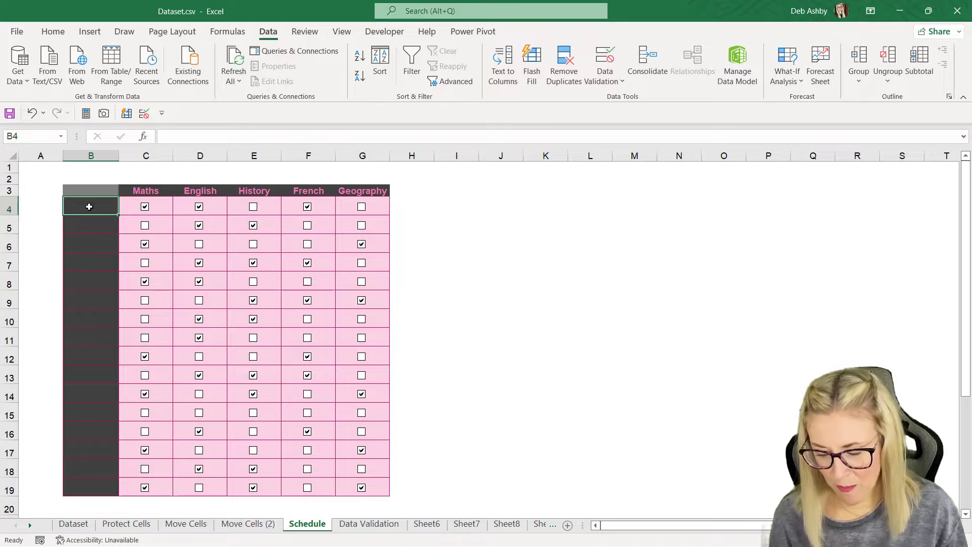
pyautogui.write('11/27/20')
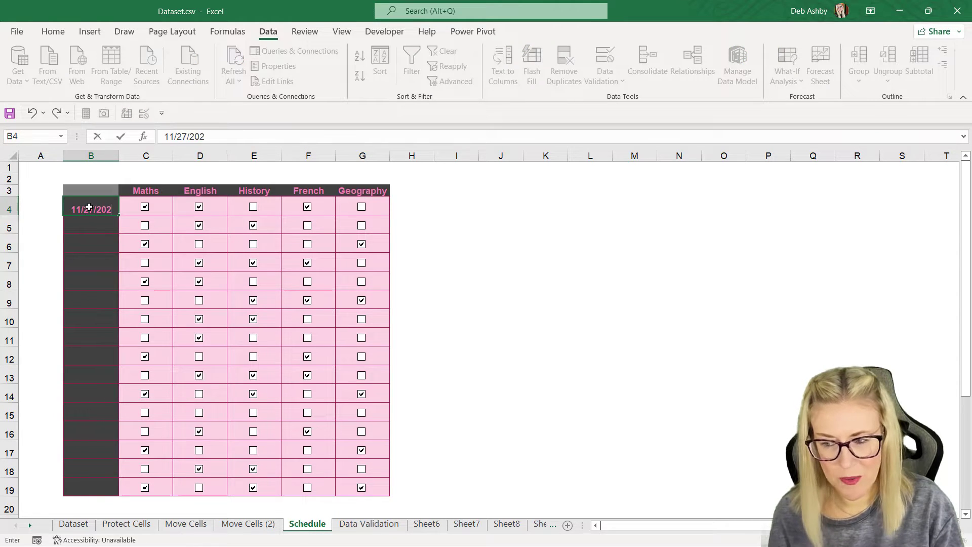
pyautogui.write('2')
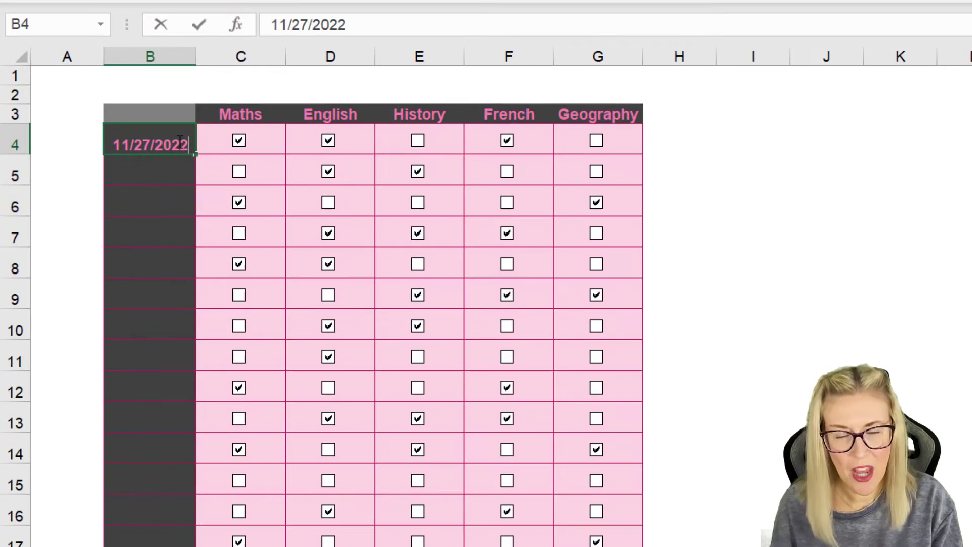
pyautogui.press('ctrl+enter')
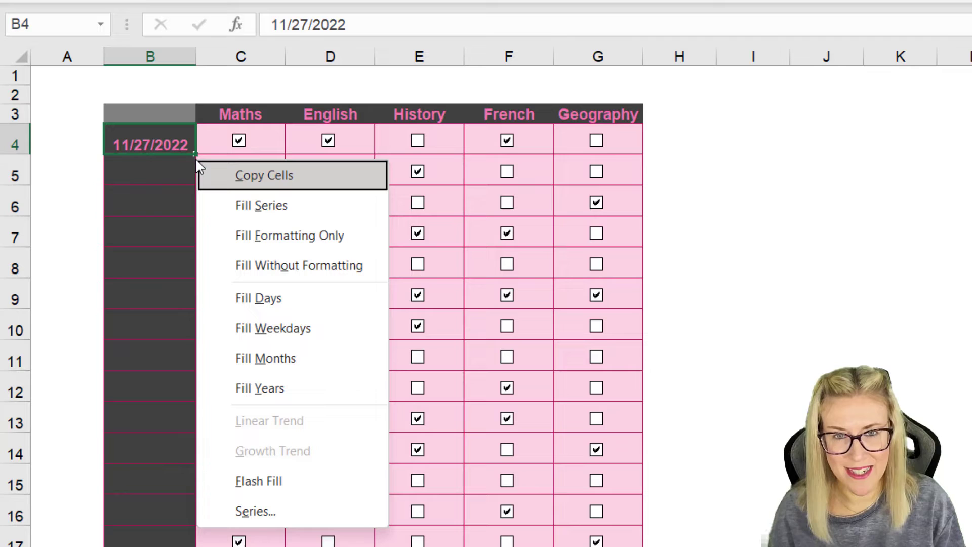
pyautogui.moveTo(269, 510)
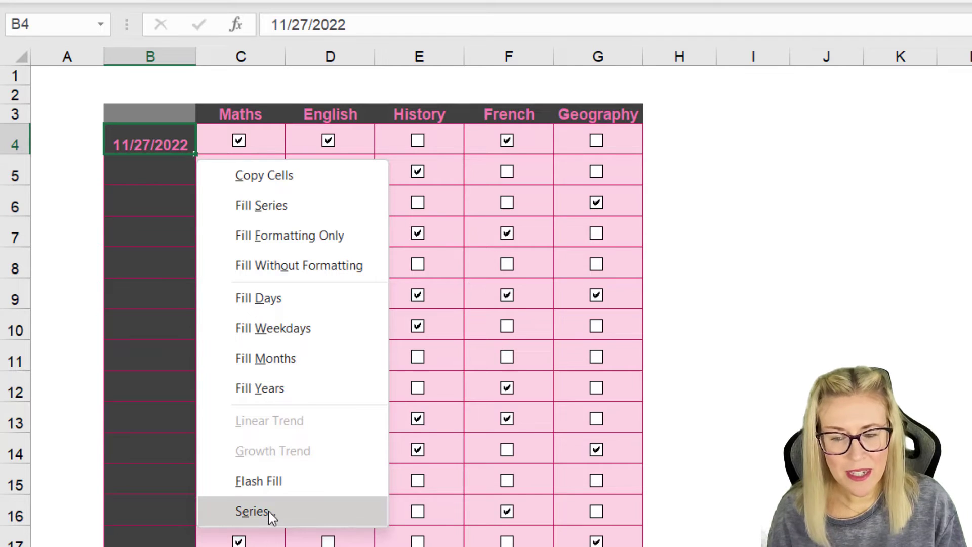
# Step: Choose Series... from the fill-handle menu to configure the date series
pyautogui.click(251, 511)
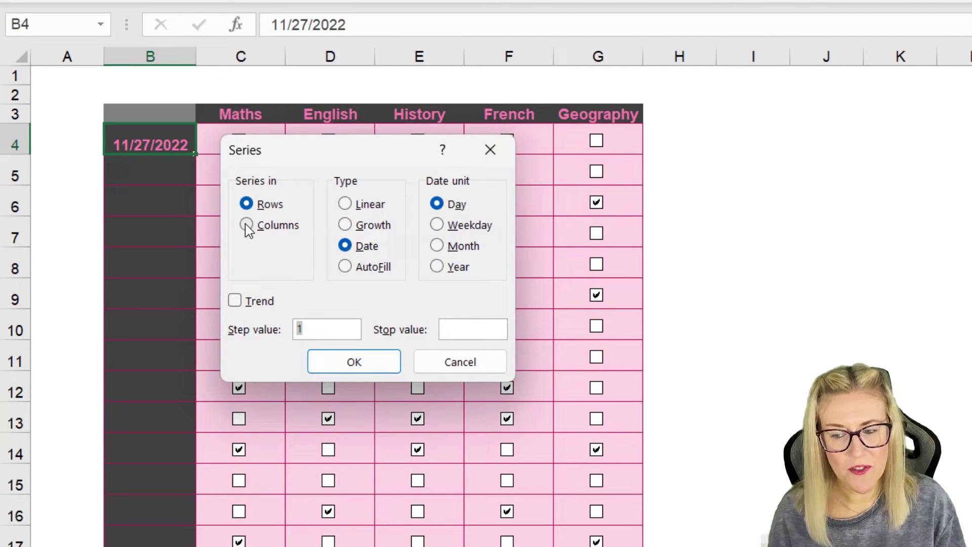
# Step: Fill weekday-only dates down column B with a stop value of 12
pyautogui.click(246, 225)
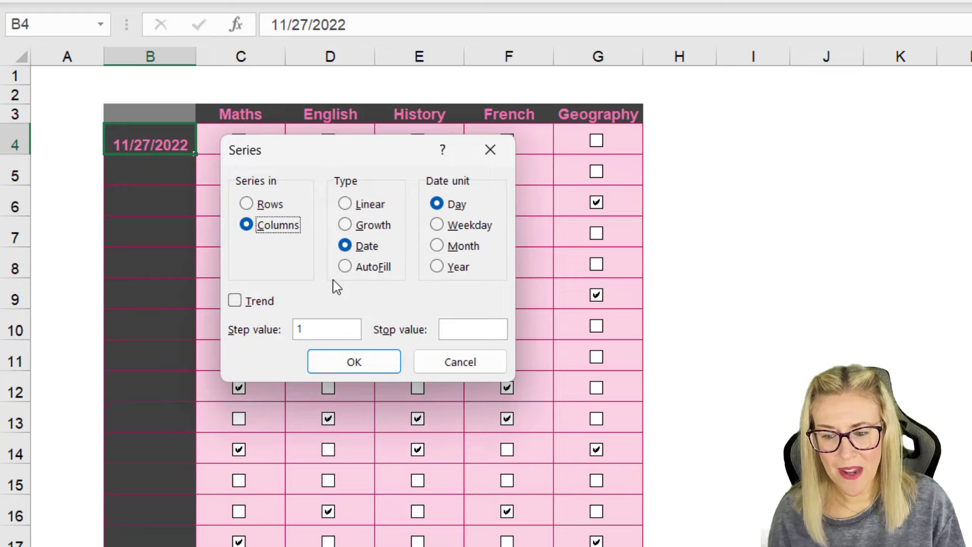
pyautogui.moveTo(438, 233)
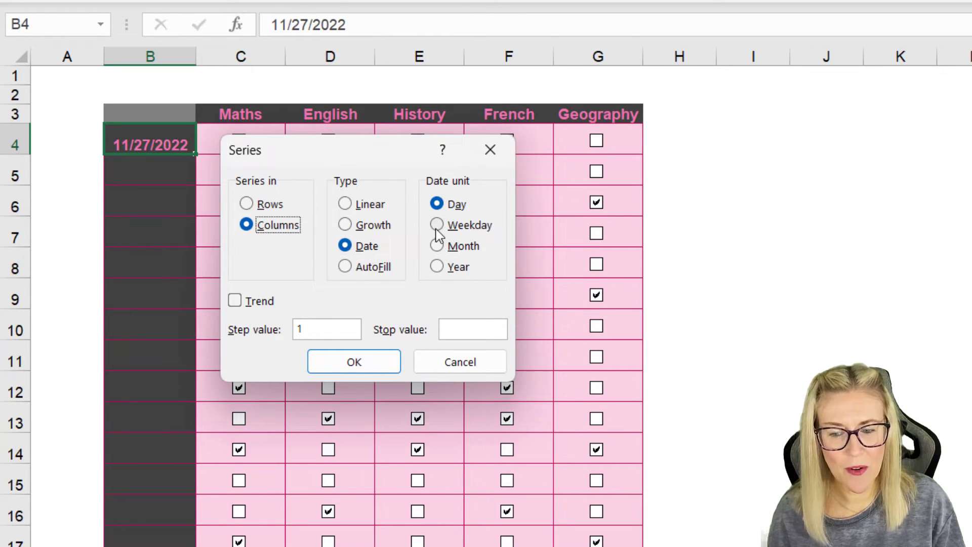
pyautogui.click(437, 225)
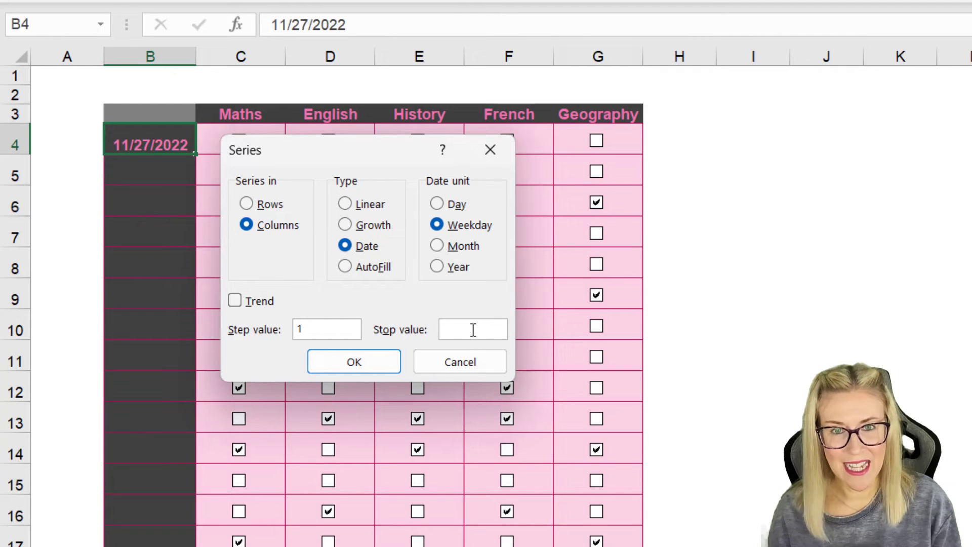
pyautogui.write('12/17/20')
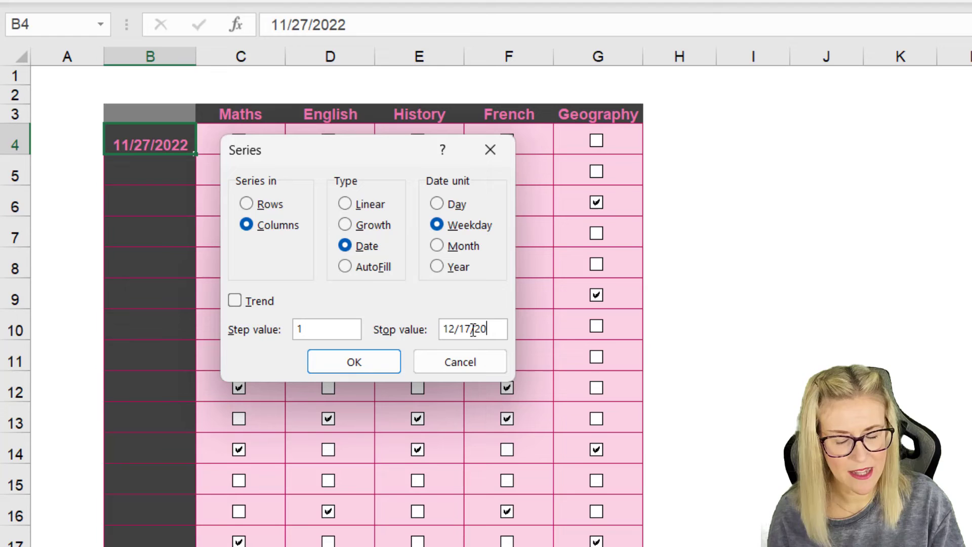
pyautogui.click(353, 361)
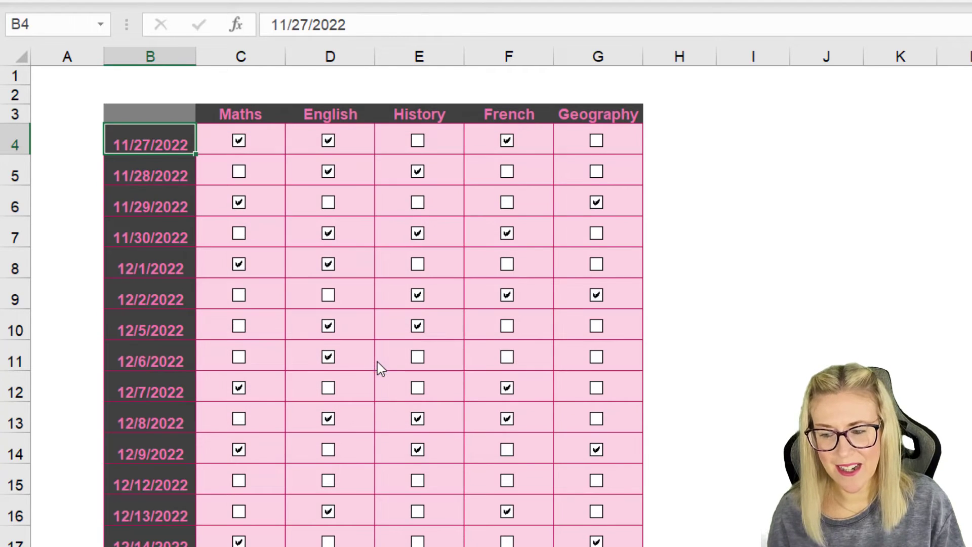
pyautogui.click(678, 233)
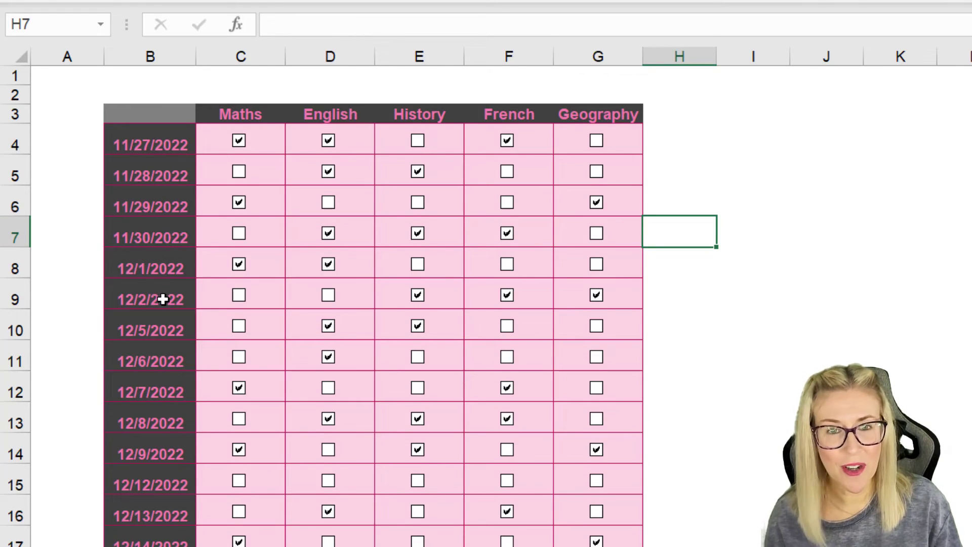
pyautogui.moveTo(146, 286)
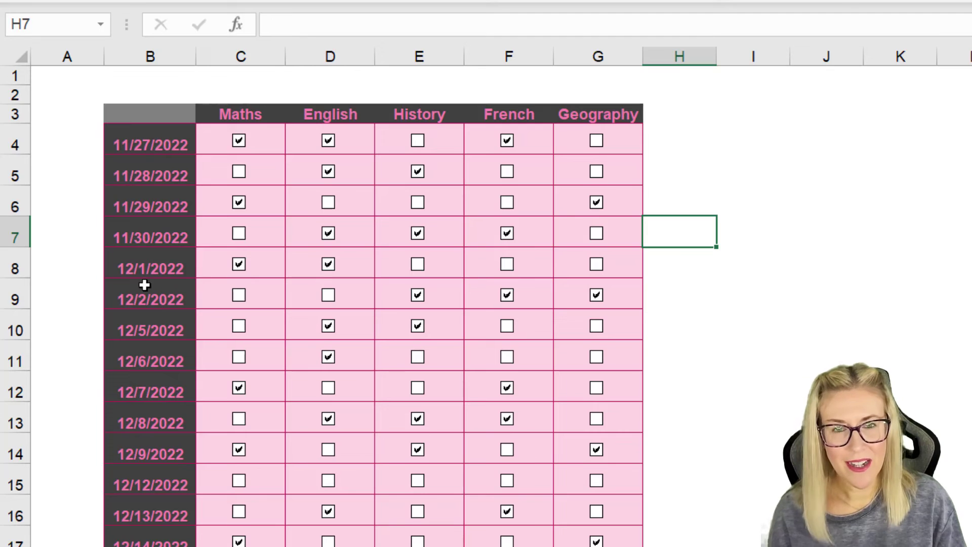
pyautogui.moveTo(154, 279)
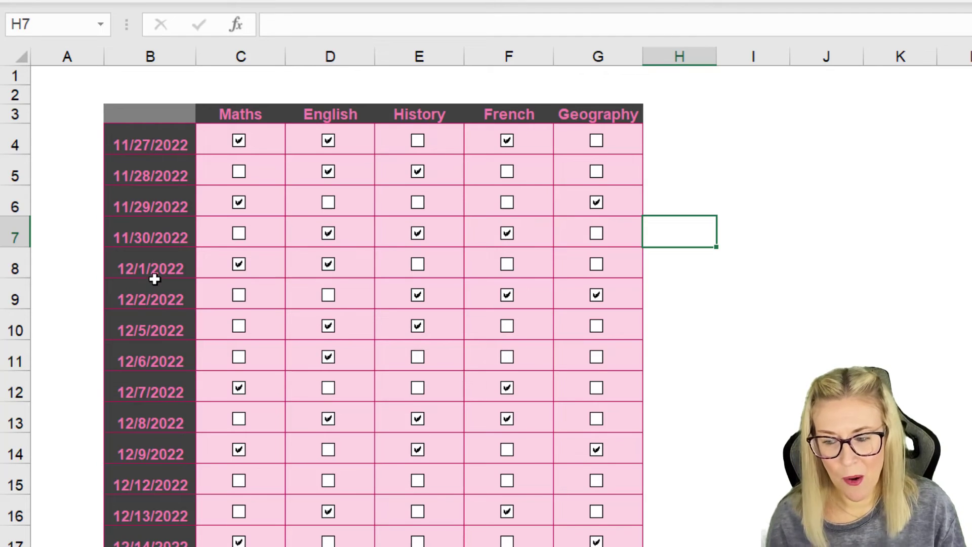